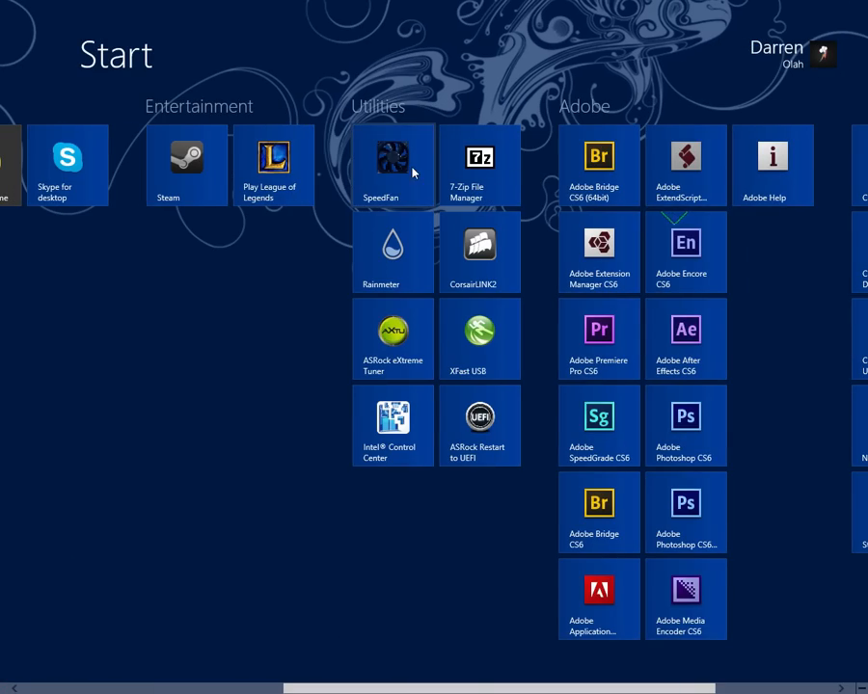
- Set SpeedFan to start minimized in its Configure > Options settings
click(394, 165)
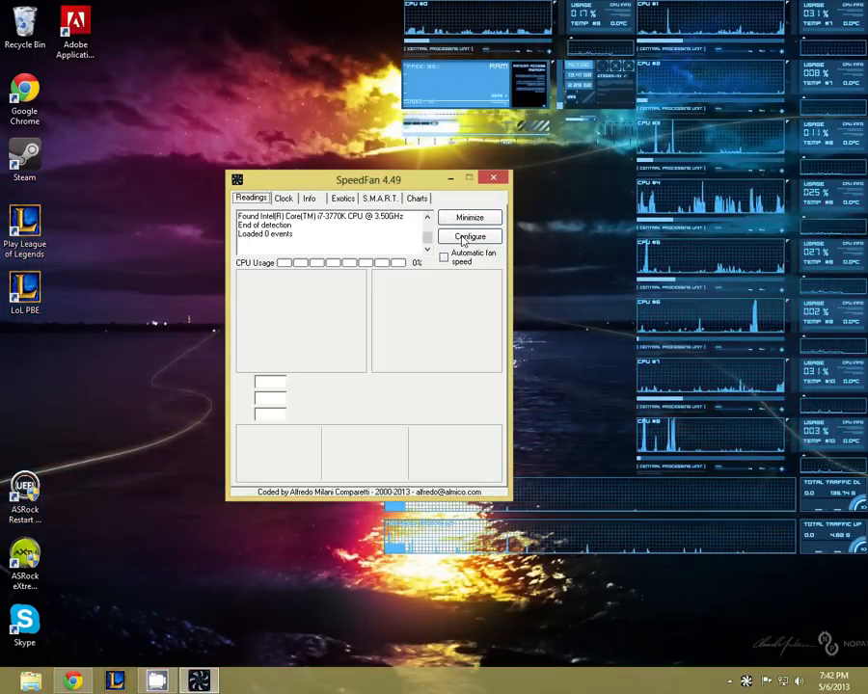
click(471, 237)
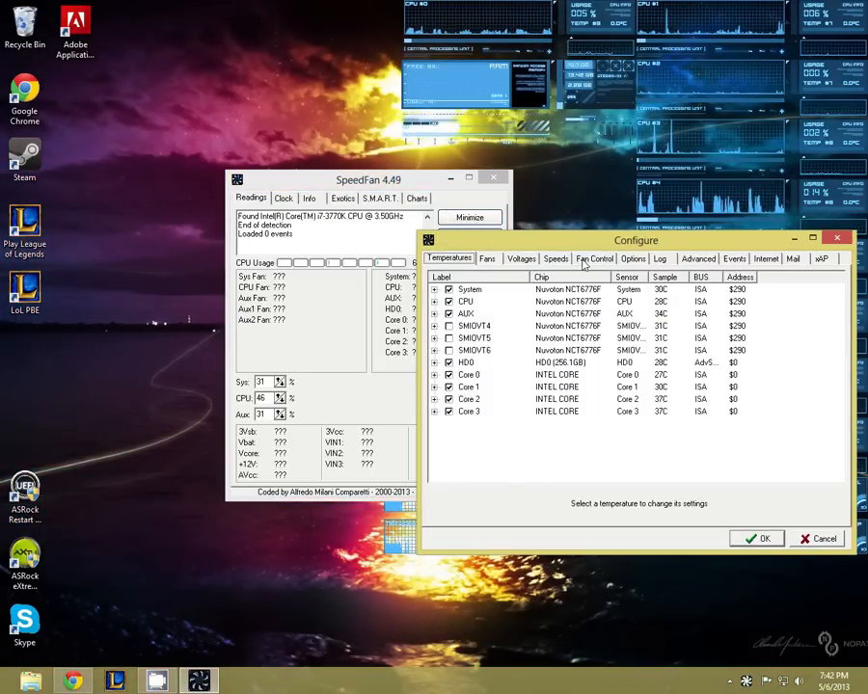
click(633, 258)
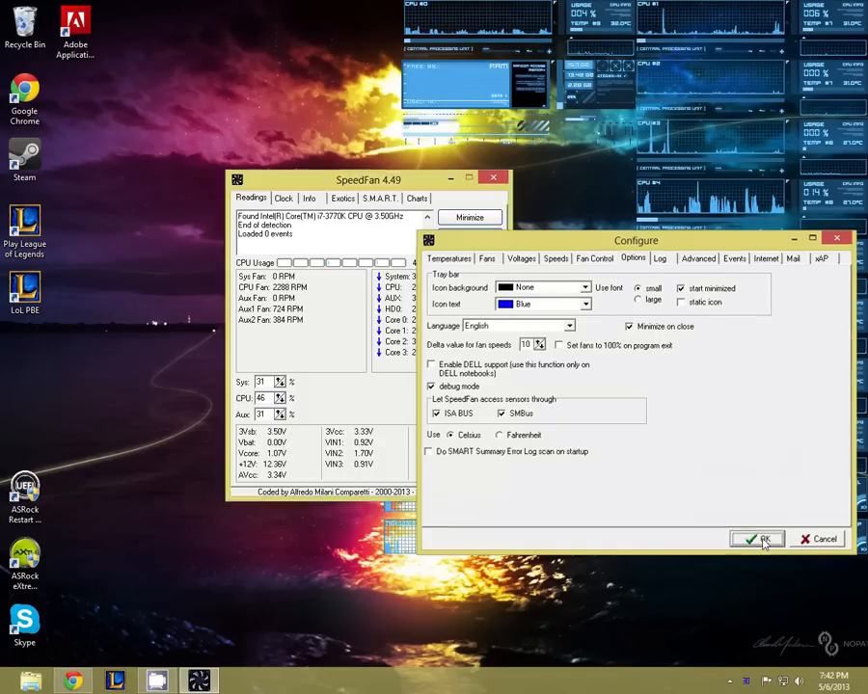
click(760, 540)
text(tasks)
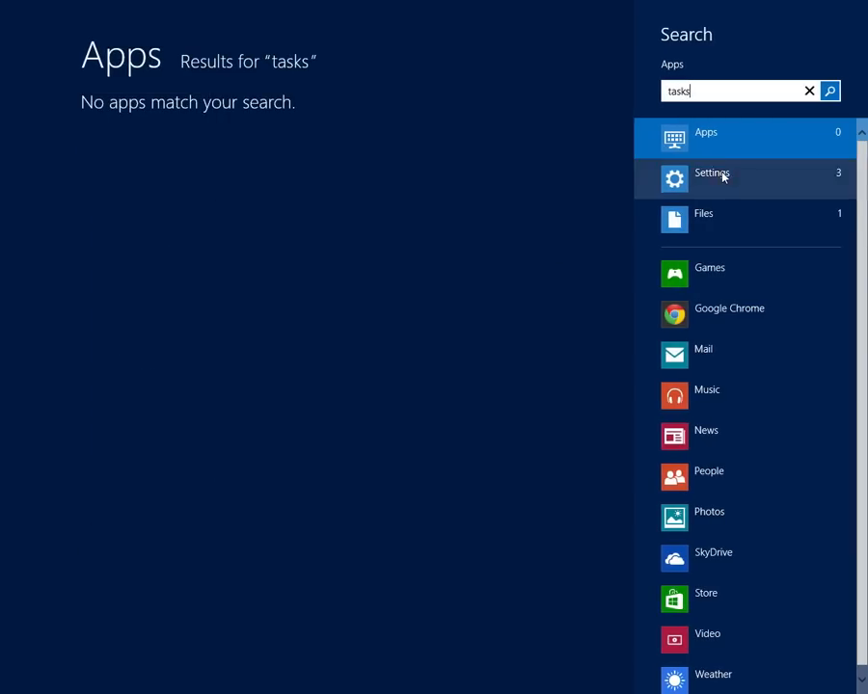
- Find and launch Task Scheduler via the Settings search for 'tasks'
click(713, 177)
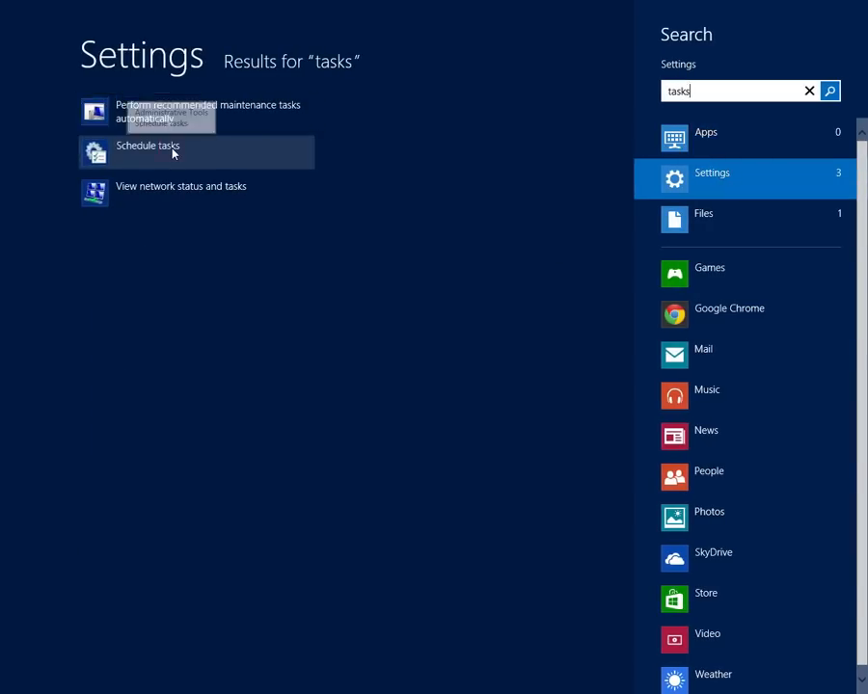
click(147, 152)
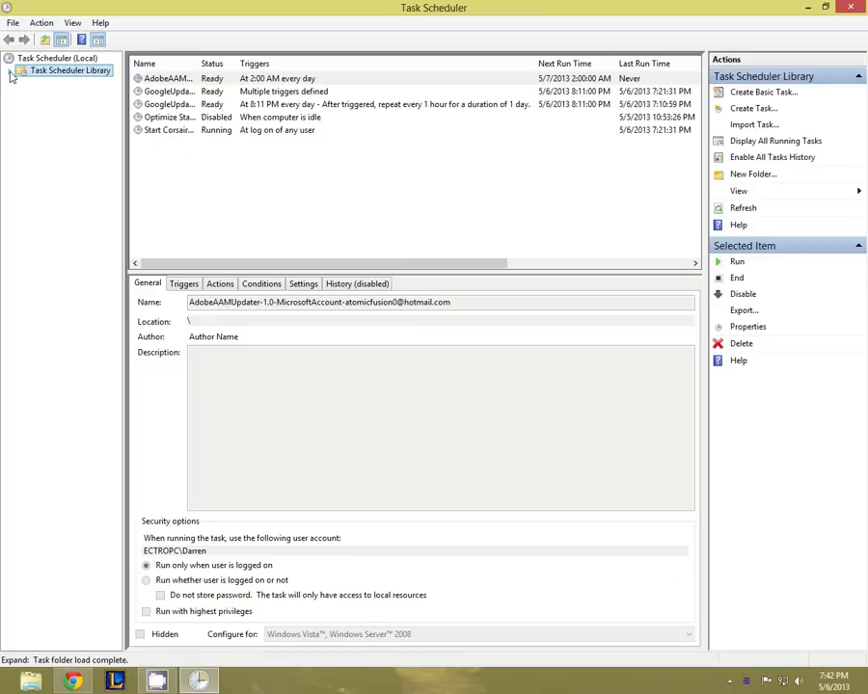
- Create a 'SpeedFan' folder under the Task Scheduler Library and start a new task in it
right_click(65, 70)
text(Spe)
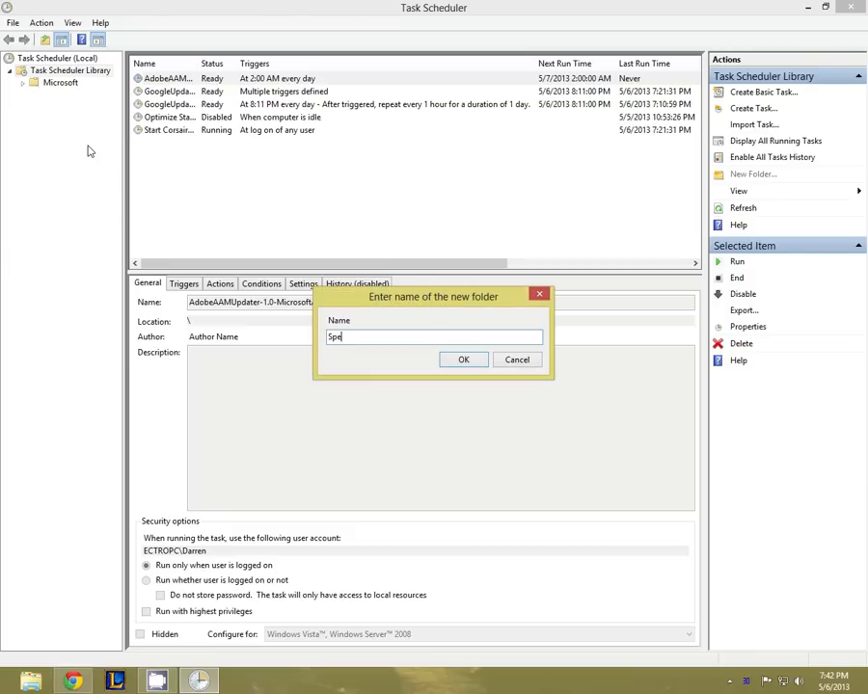
click(464, 361)
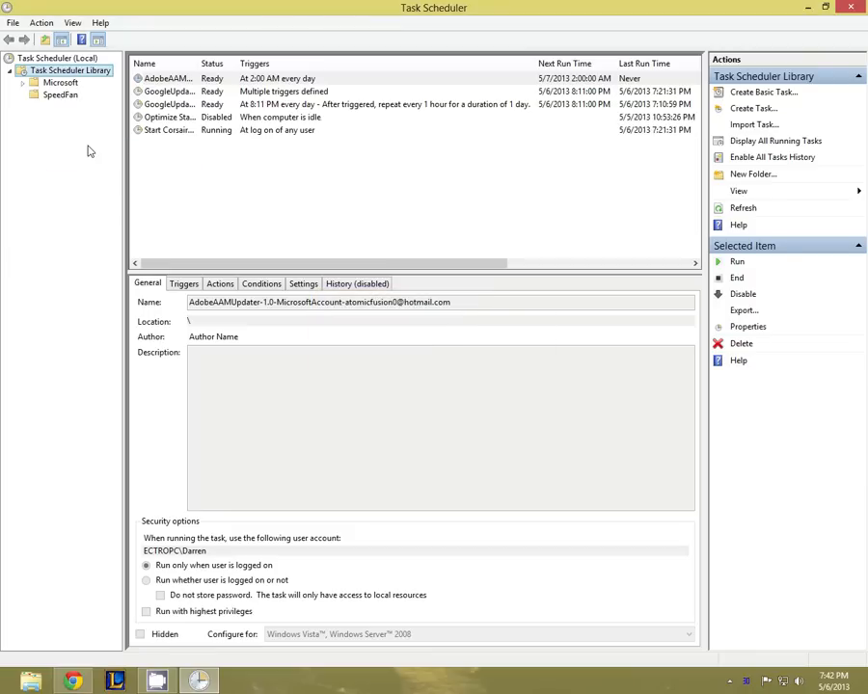
click(58, 104)
text(Speed)
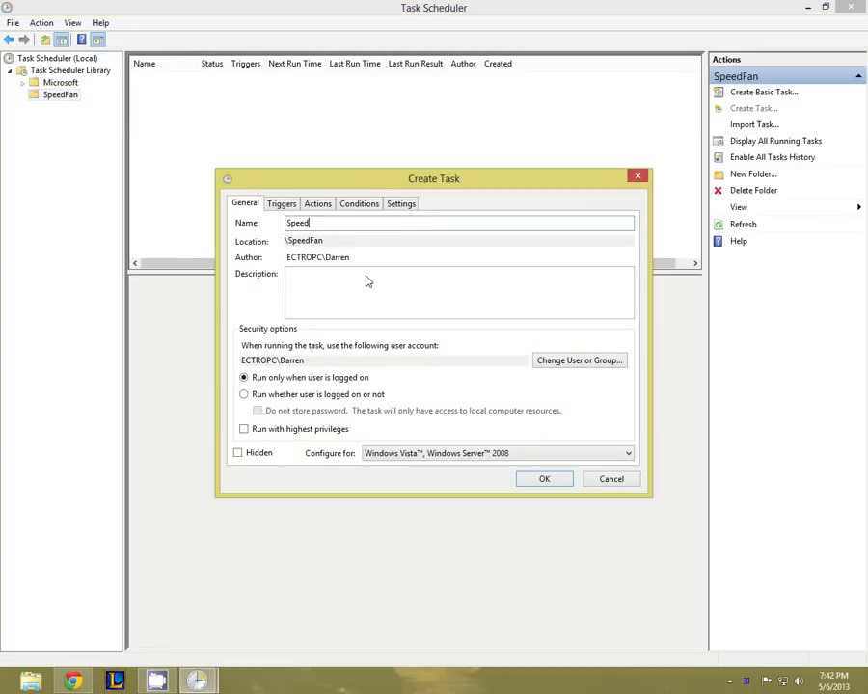
- Name the task SpeedFan, make it hidden with highest privileges, configured for Windows 8
text(Fan)
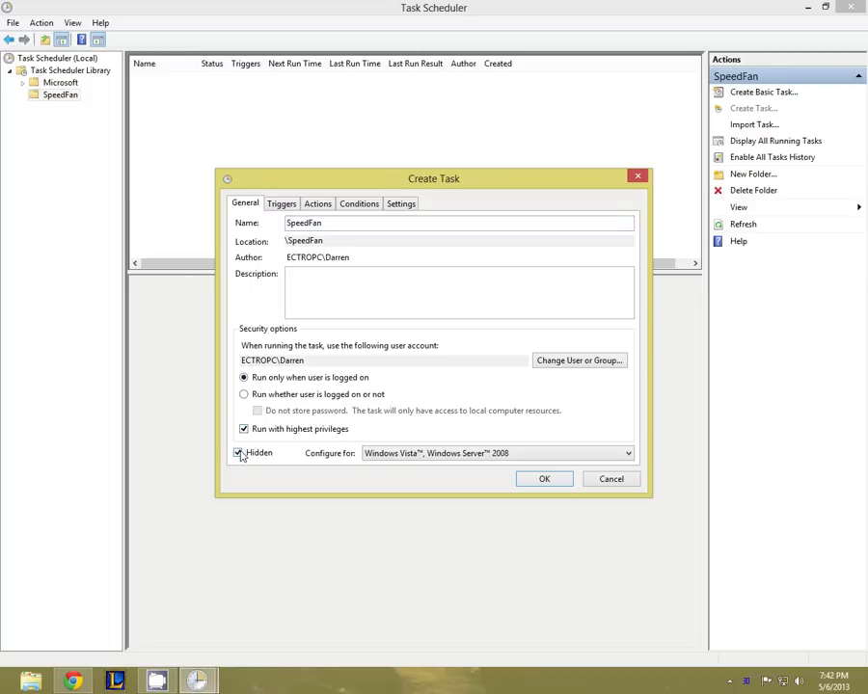
click(494, 453)
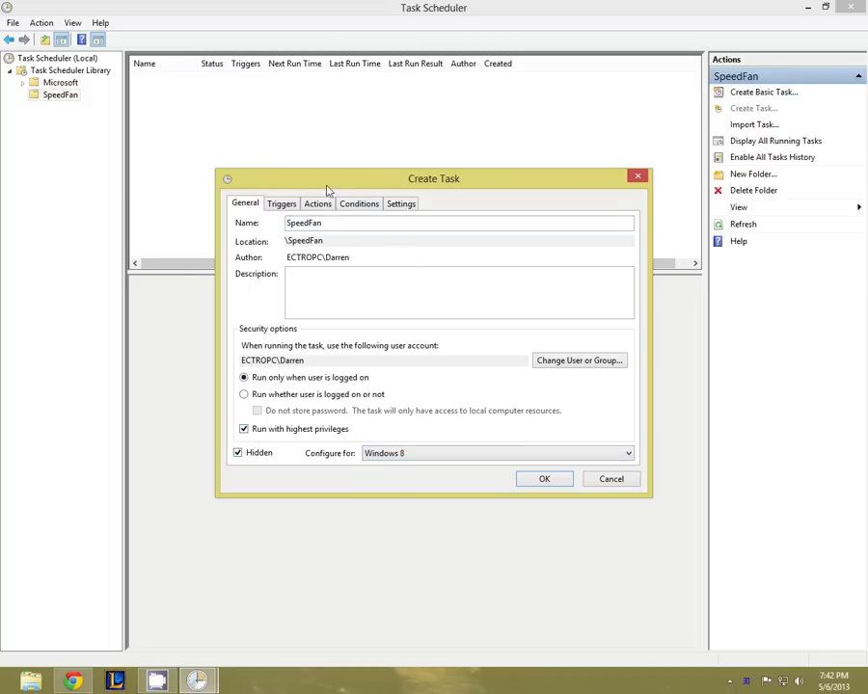
click(281, 204)
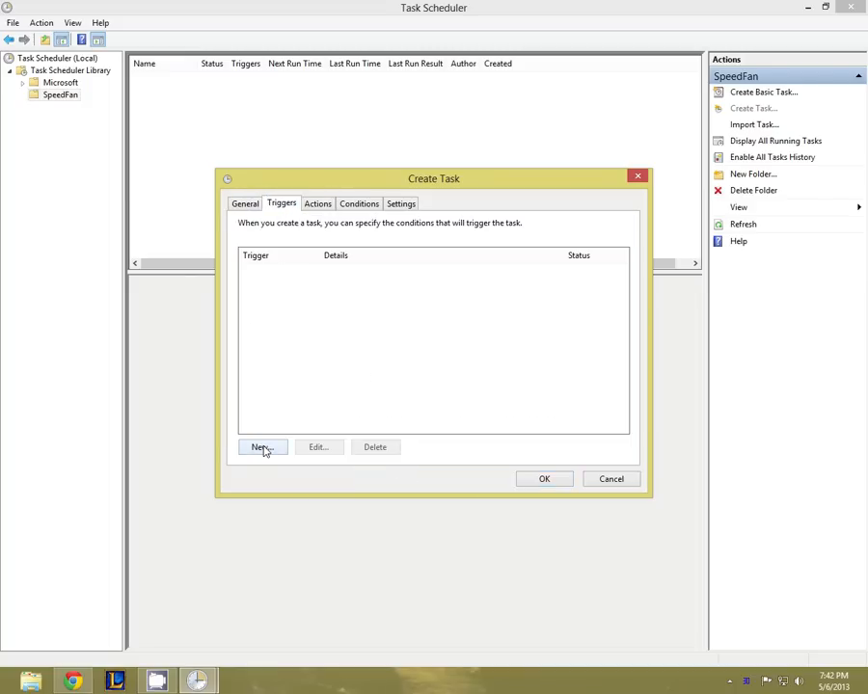
- Add a trigger that fires at system startup
click(262, 448)
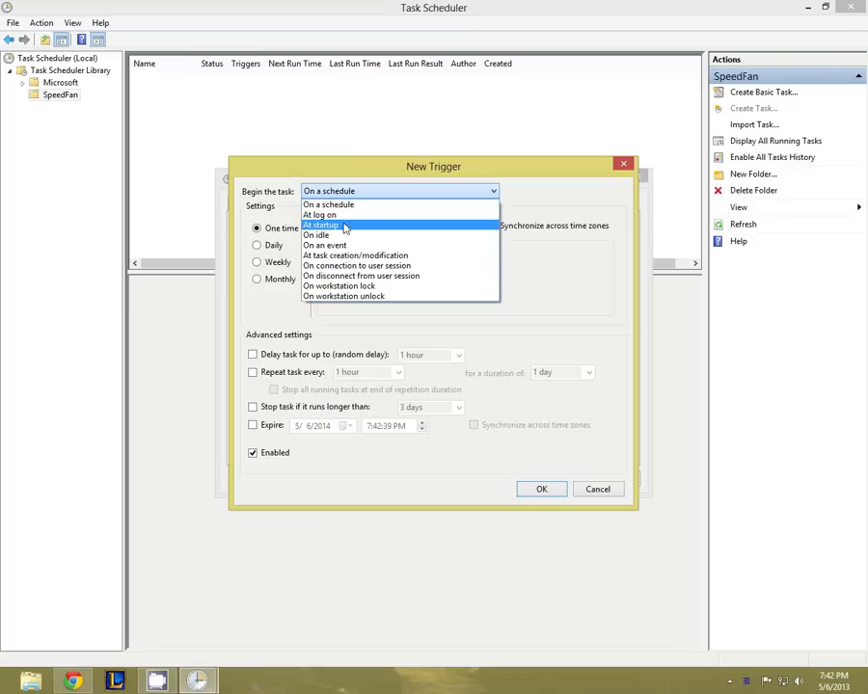
click(321, 223)
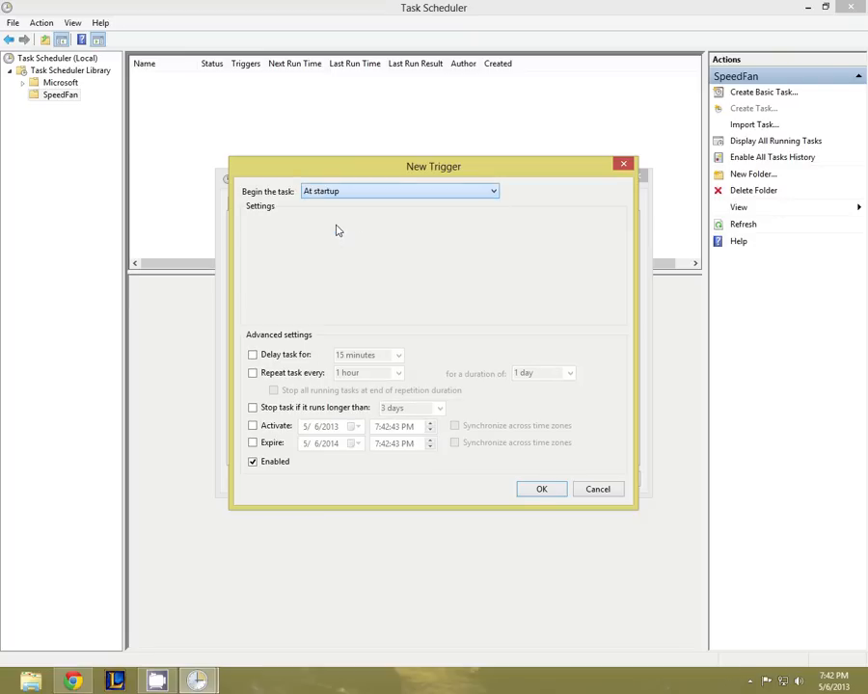
click(540, 489)
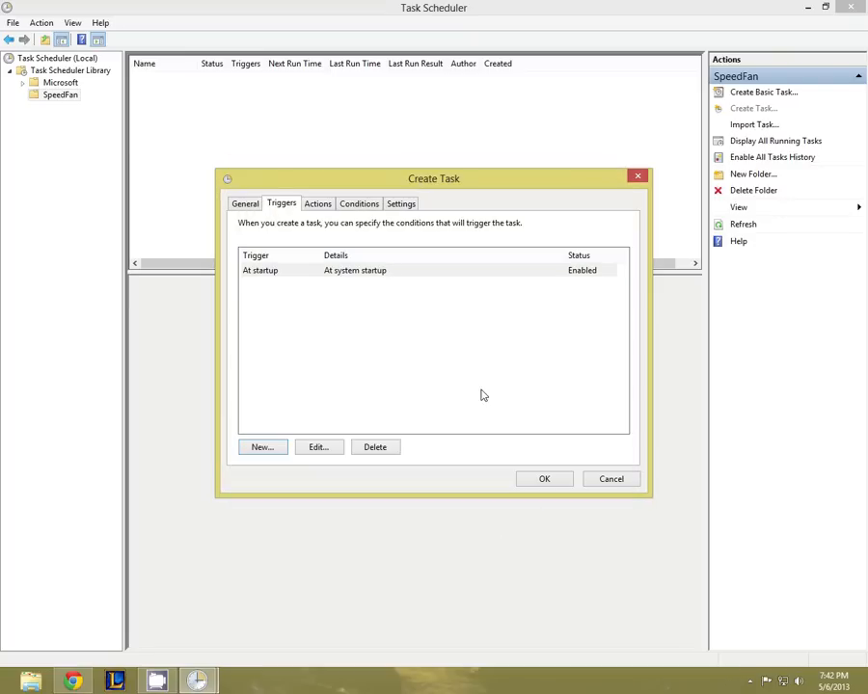
- Add a second trigger at log on of any user, delayed by 30 seconds
click(262, 447)
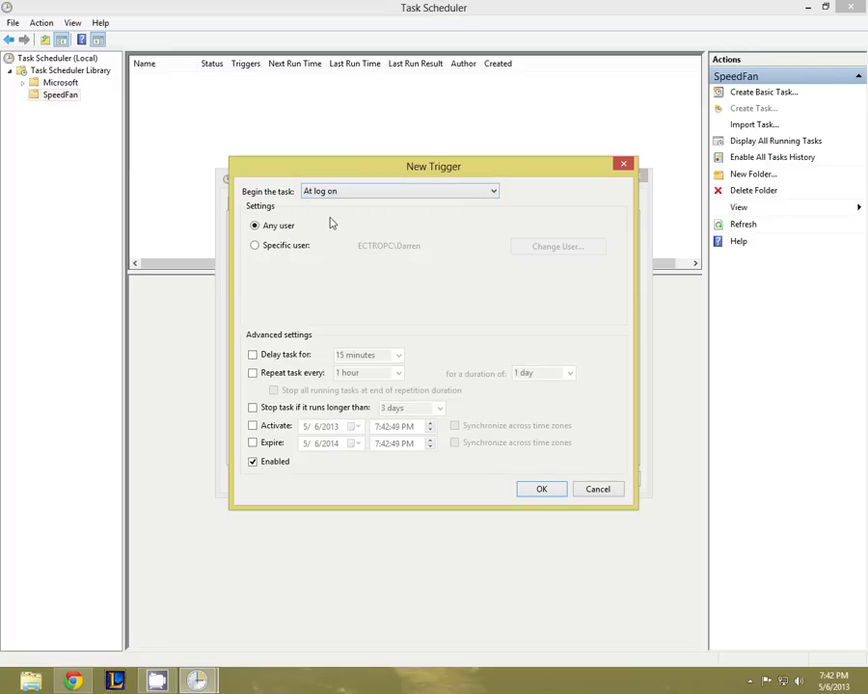
click(252, 355)
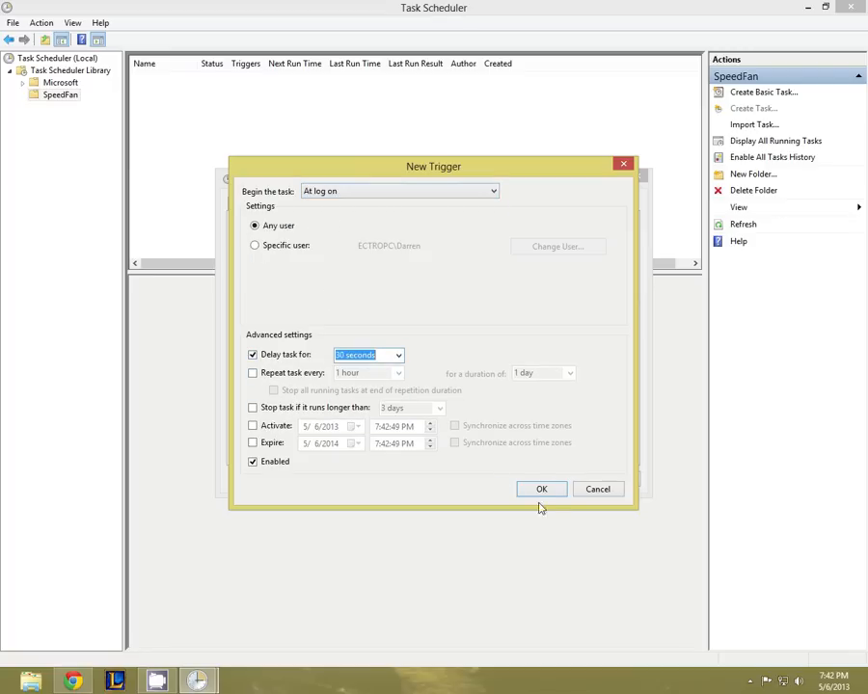
click(540, 490)
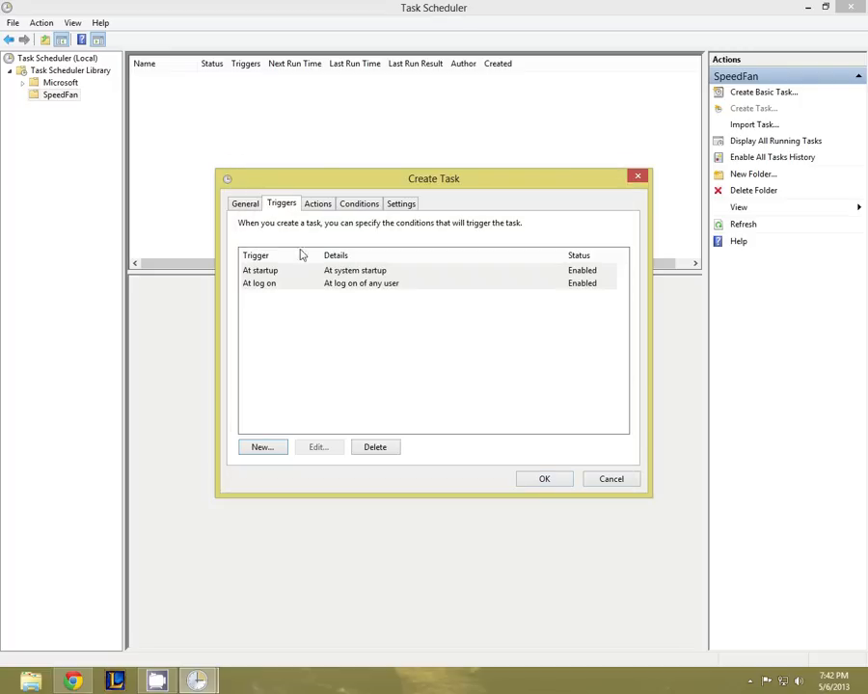
- Add a start-program action running speedfan.exe from Program Files (x86)\SpeedFan
click(317, 204)
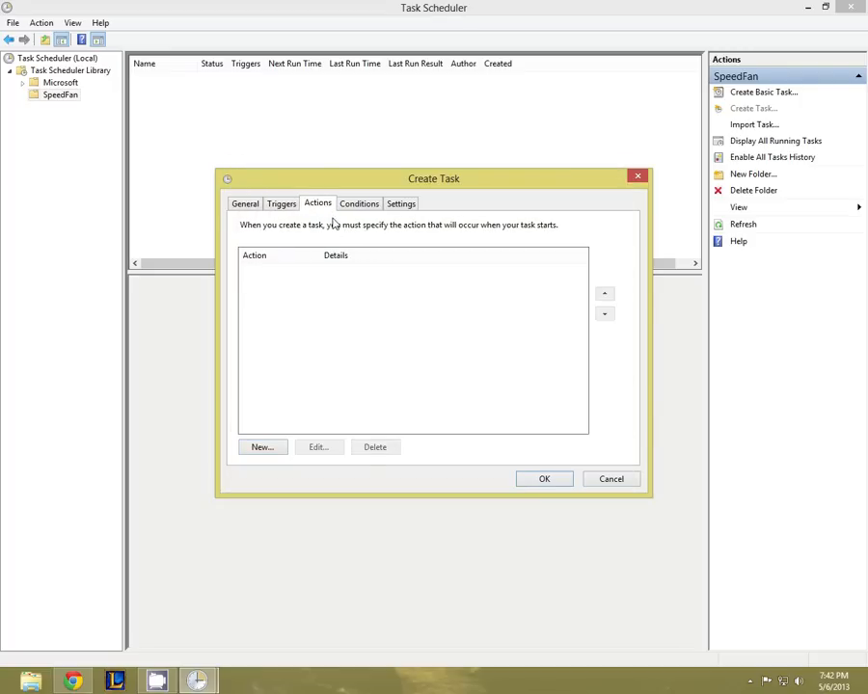
click(263, 447)
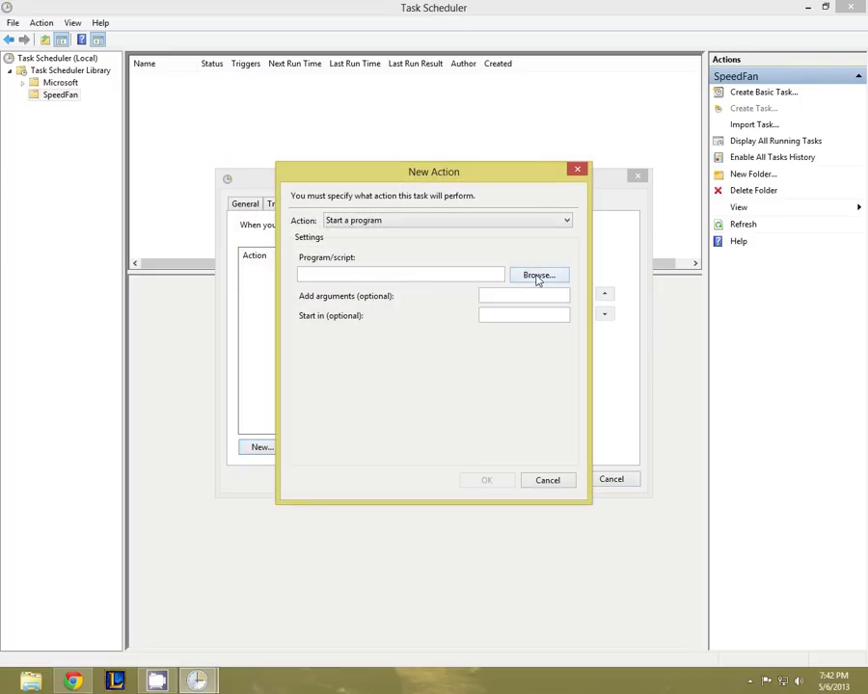
click(538, 274)
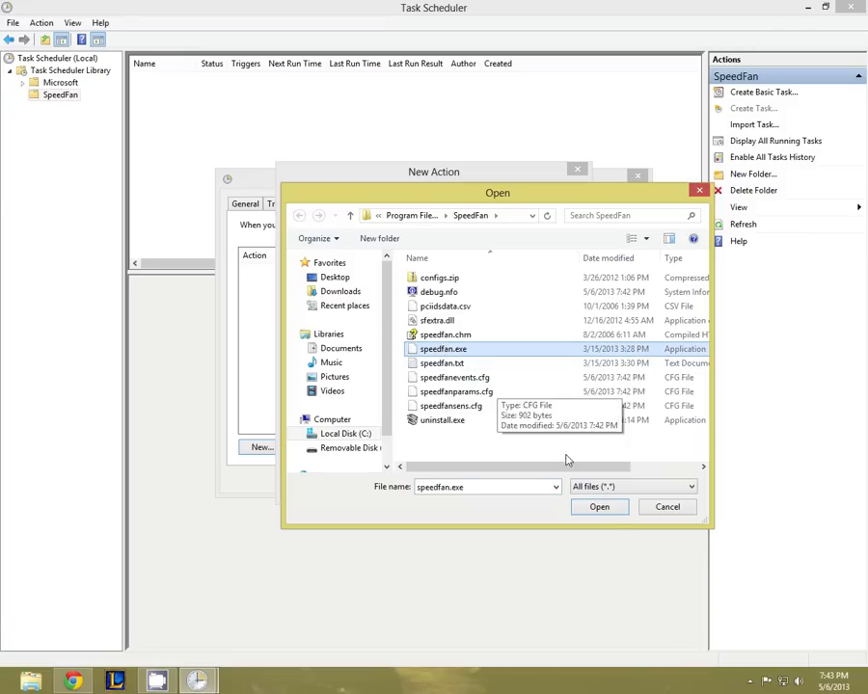
click(598, 505)
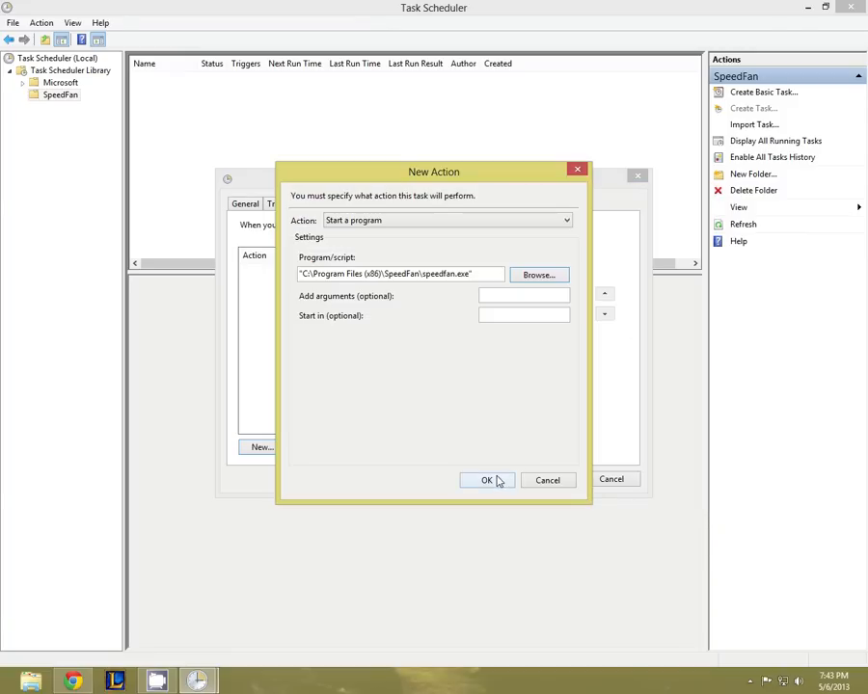
click(486, 480)
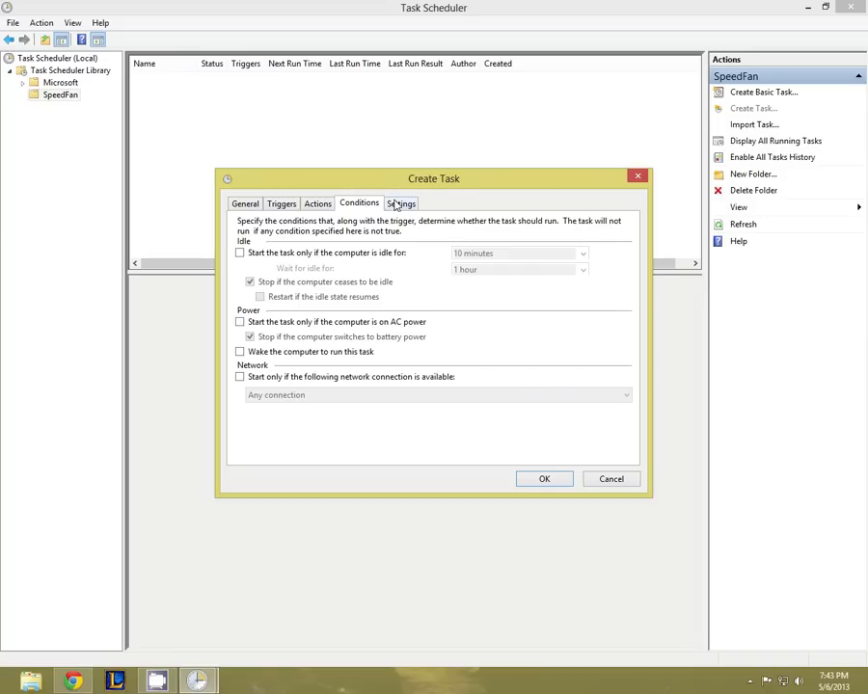
- Remove the 'Stop the task if it runs longer than' limit and save the task as Ready
click(401, 204)
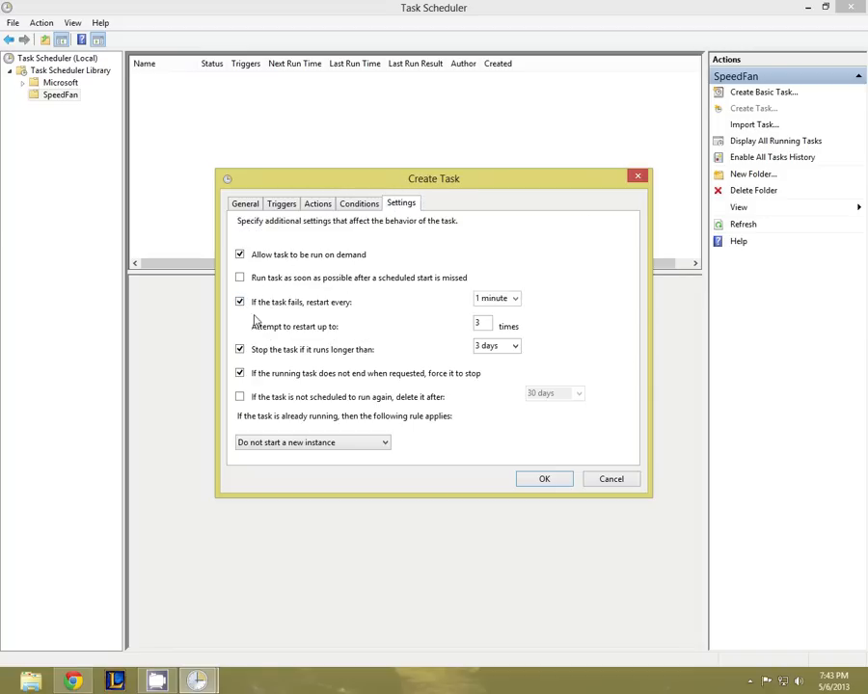
click(240, 349)
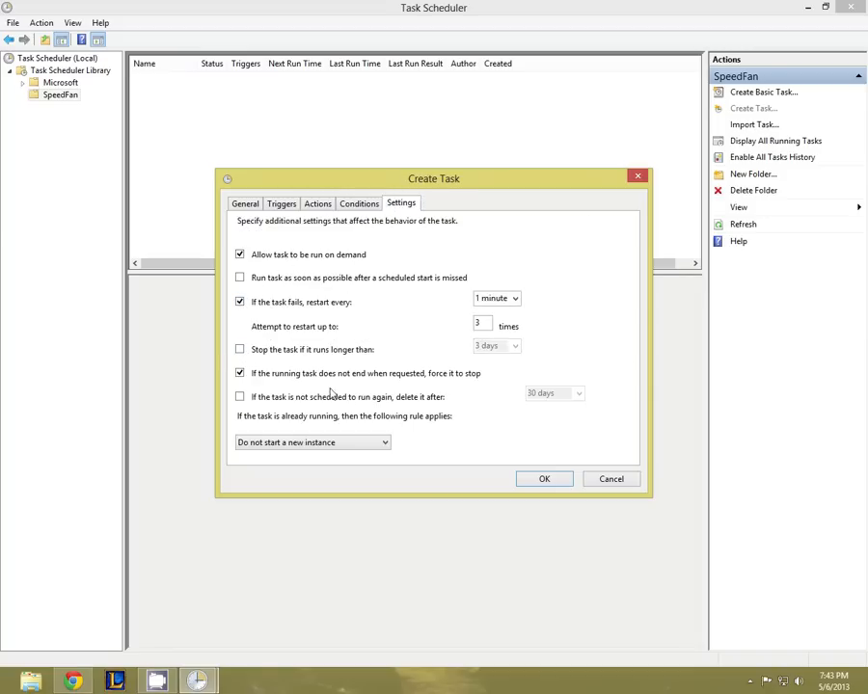
click(544, 479)
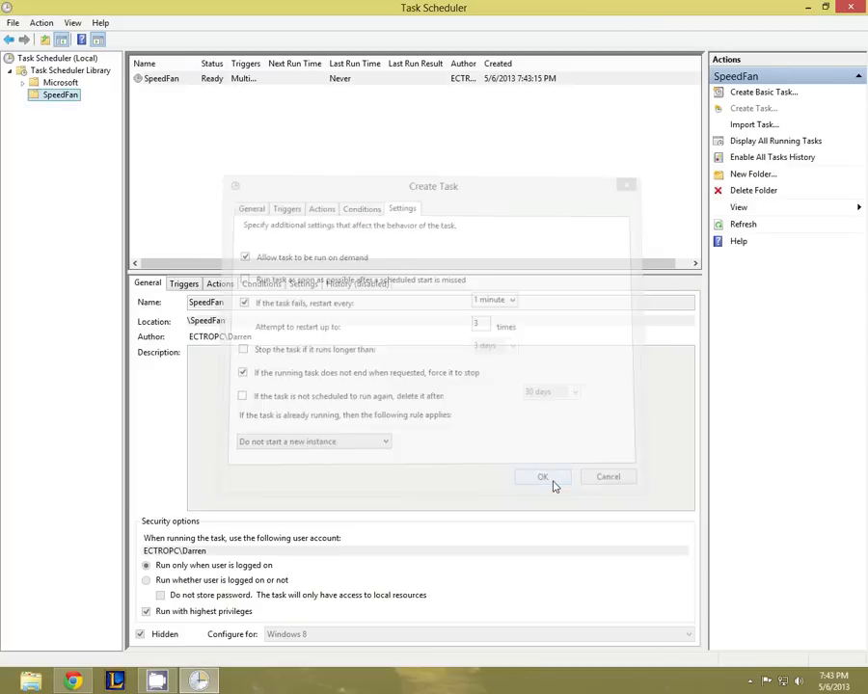